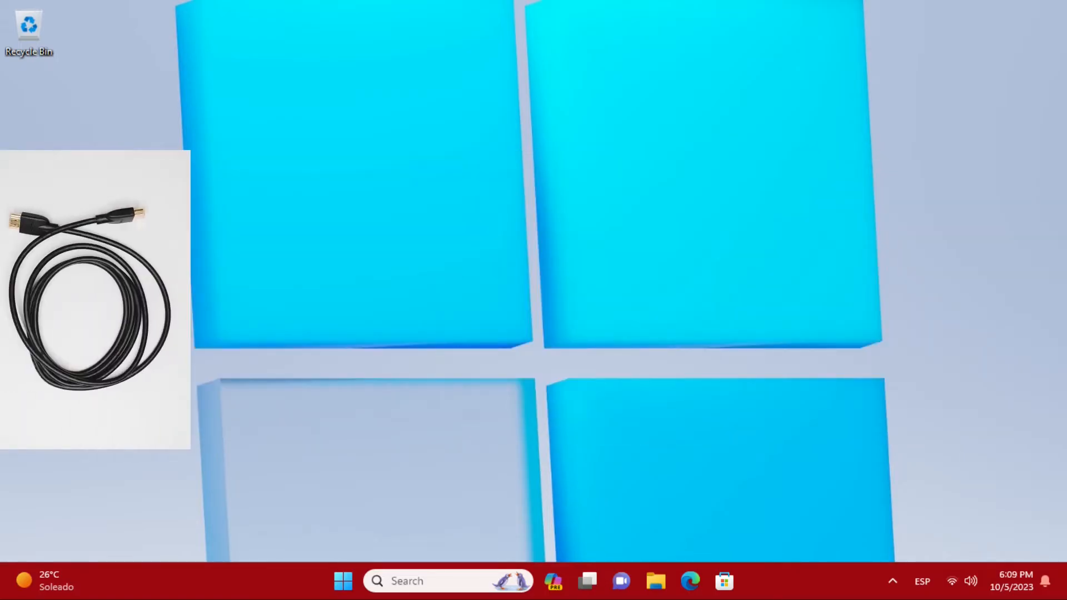
Step: Reach Display settings from the desktop menu and expand the multiple-displays choices
{"action": "left_click_drag", "start_coordinate": [95, 300], "coordinate": [287, 299]}
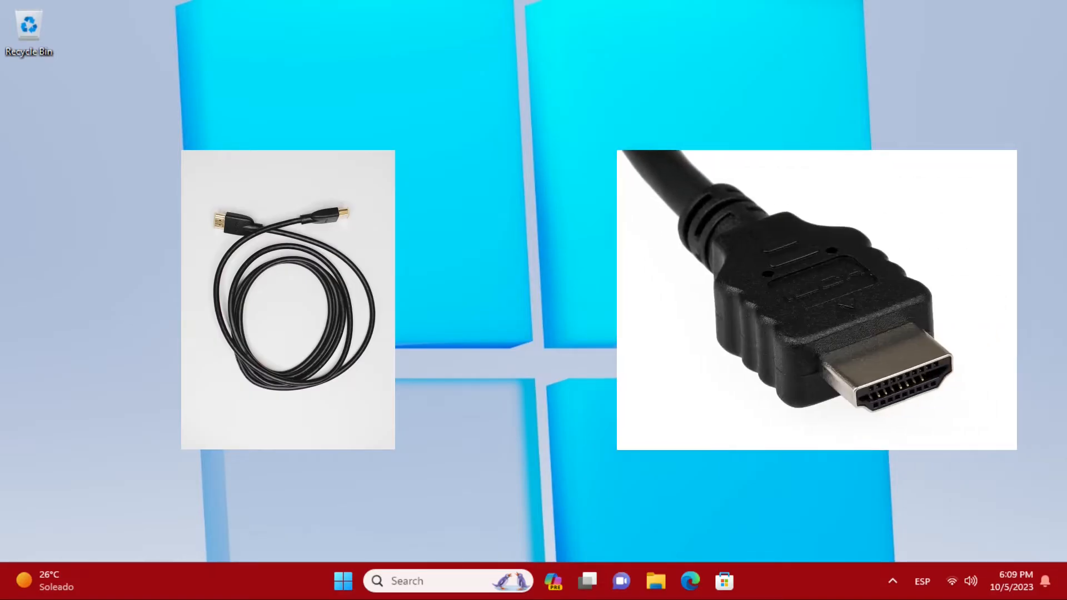
{"action": "left_click_drag", "start_coordinate": [815, 300], "coordinate": [671, 295]}
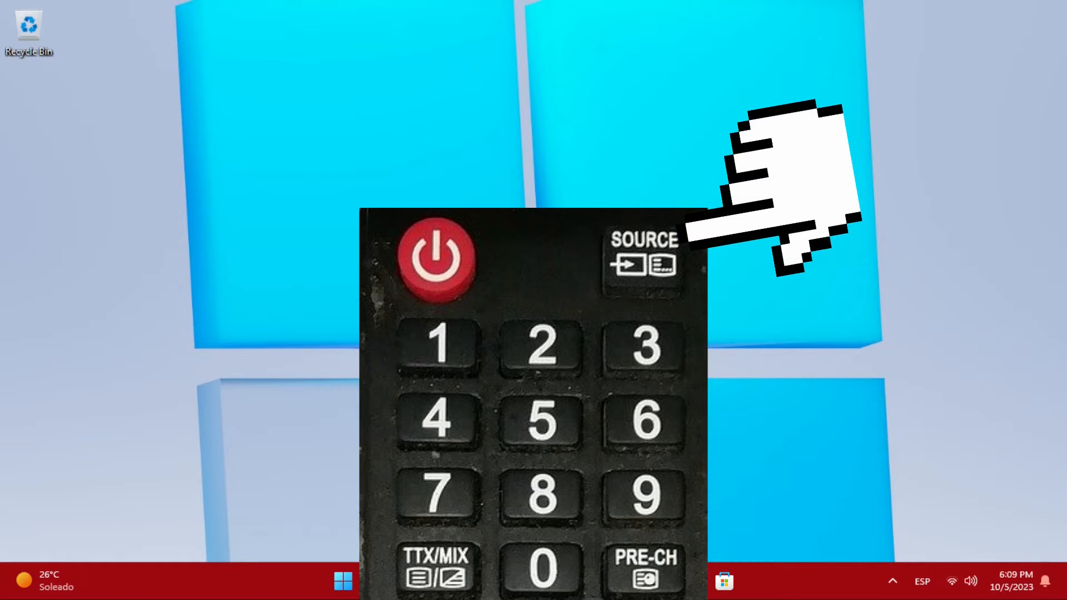
{"action": "left_click", "coordinate": [640, 256]}
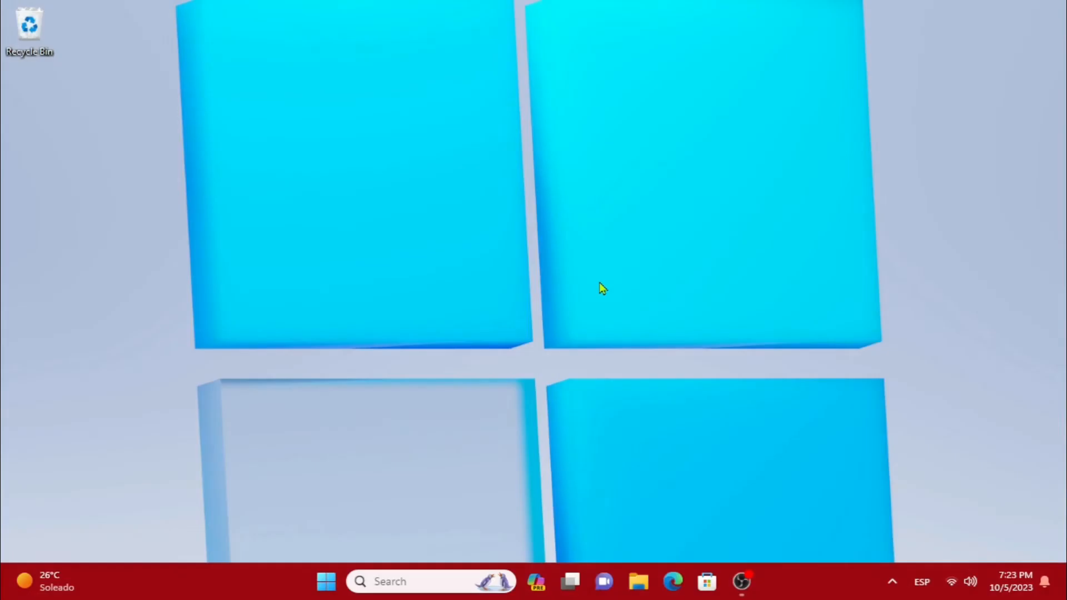
{"action": "right_click", "coordinate": [600, 287]}
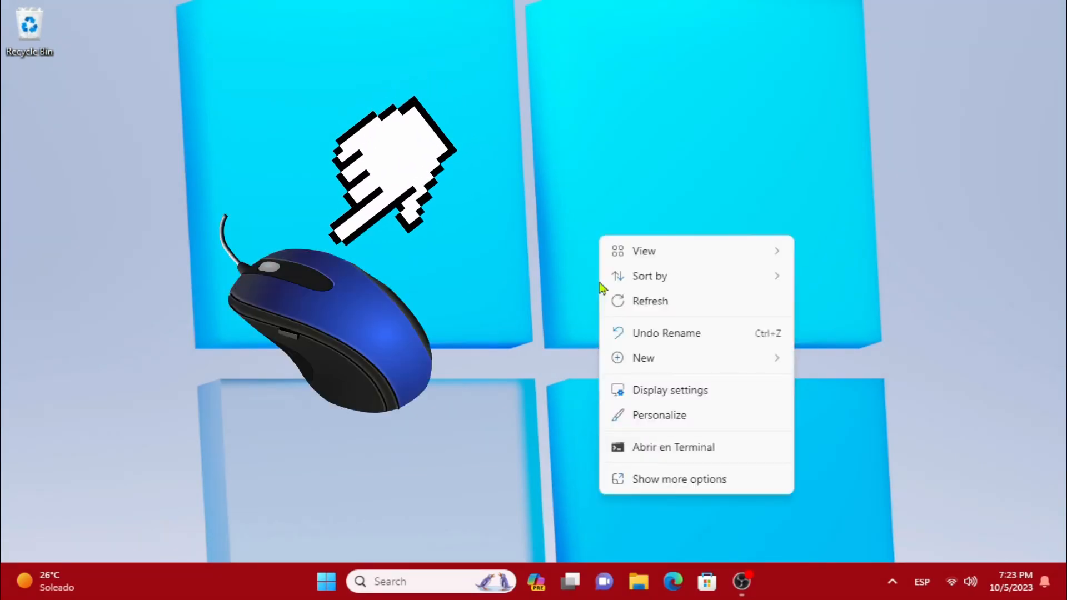
{"action": "mouse_move", "coordinate": [671, 399]}
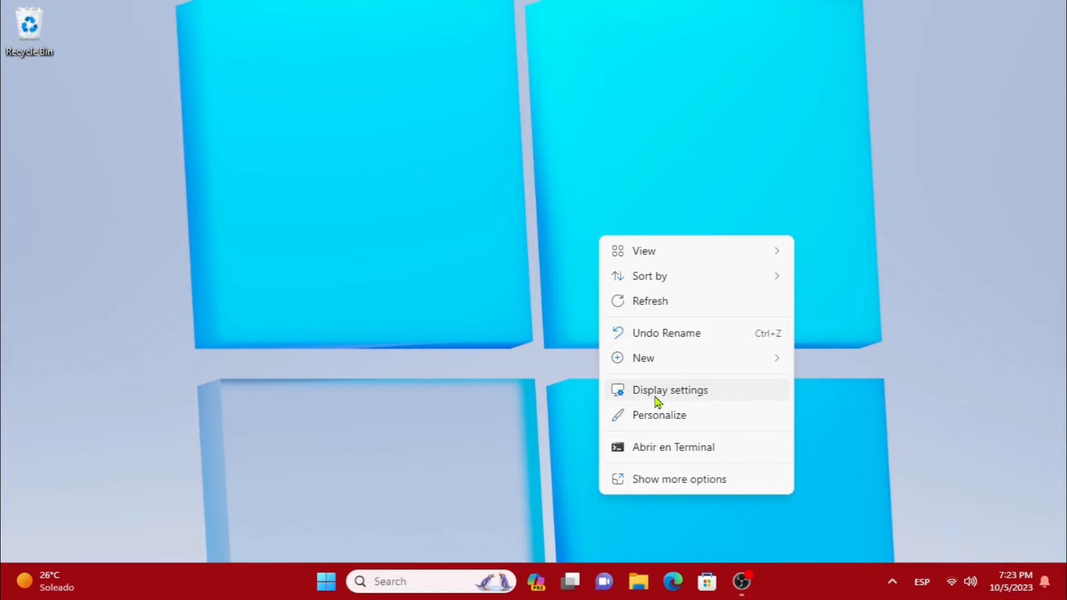
{"action": "left_click", "coordinate": [670, 391]}
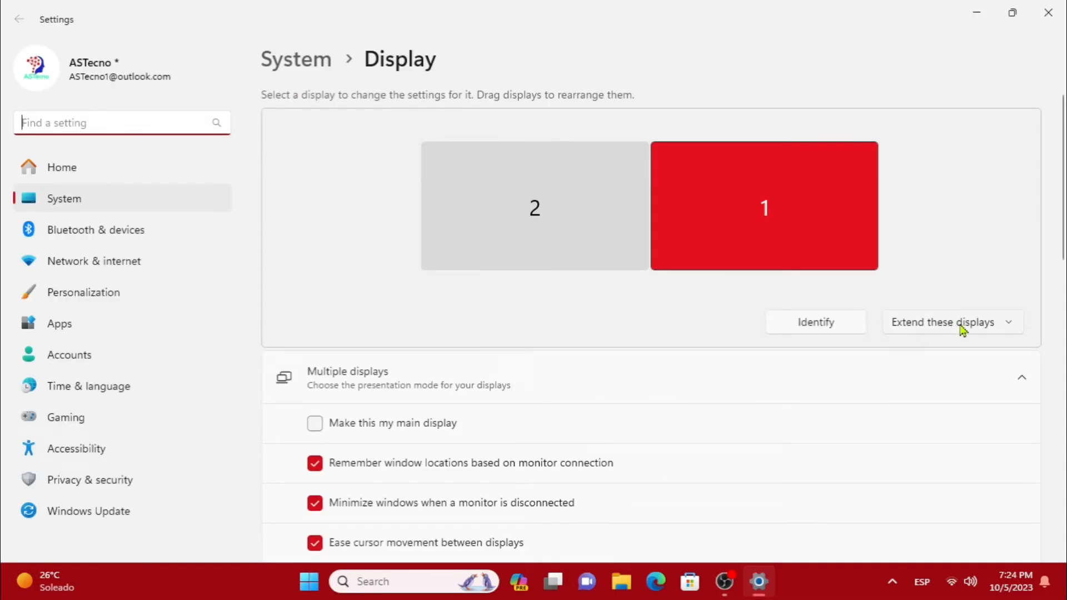
{"action": "left_click", "coordinate": [945, 322]}
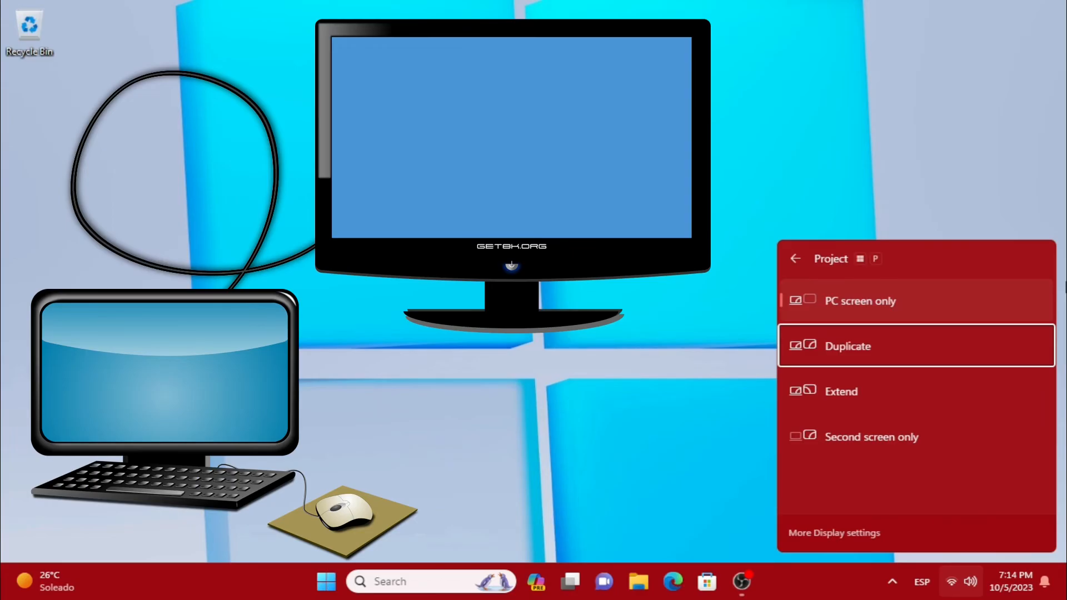
Step: Choose Duplicate so the TV mirrors the PC screen
{"action": "left_click", "coordinate": [847, 346]}
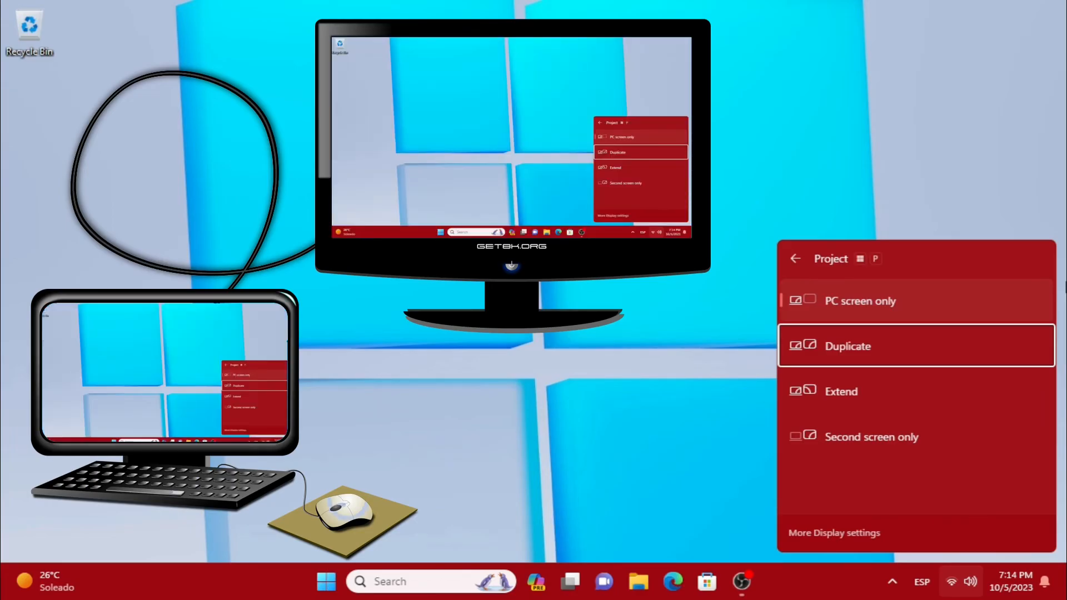